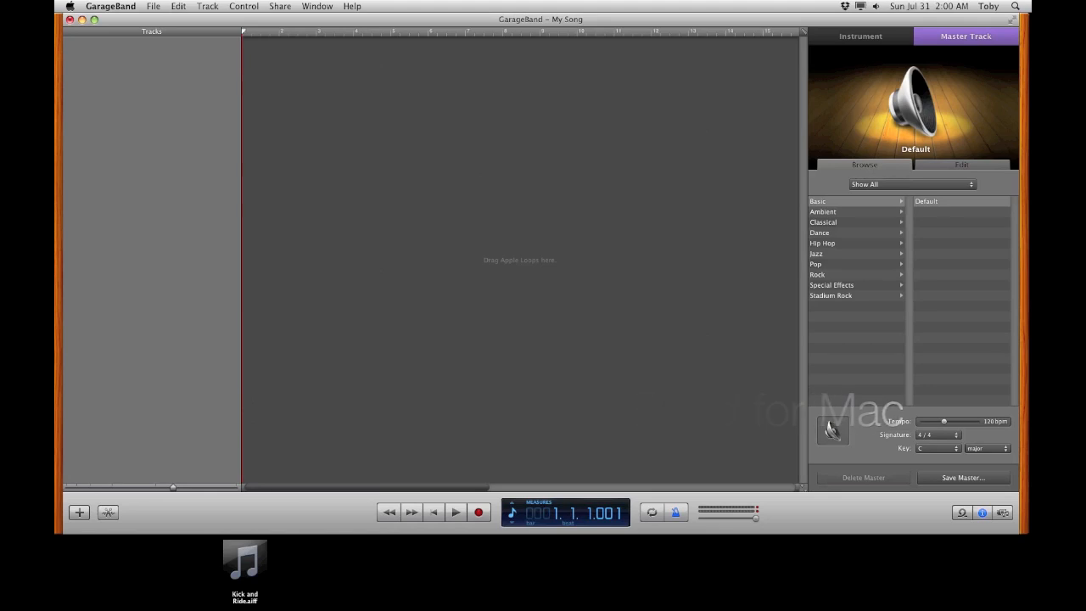
Create a new Software Instrument track via Track > New Track
{"action": "left_click", "coordinate": [207, 6]}
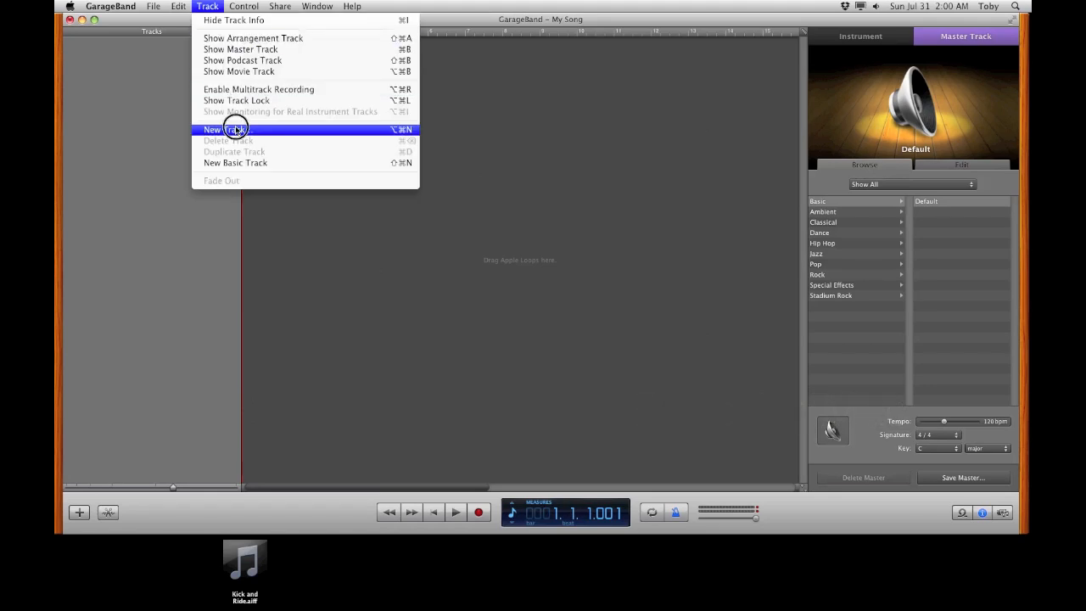
{"action": "left_click", "coordinate": [225, 129]}
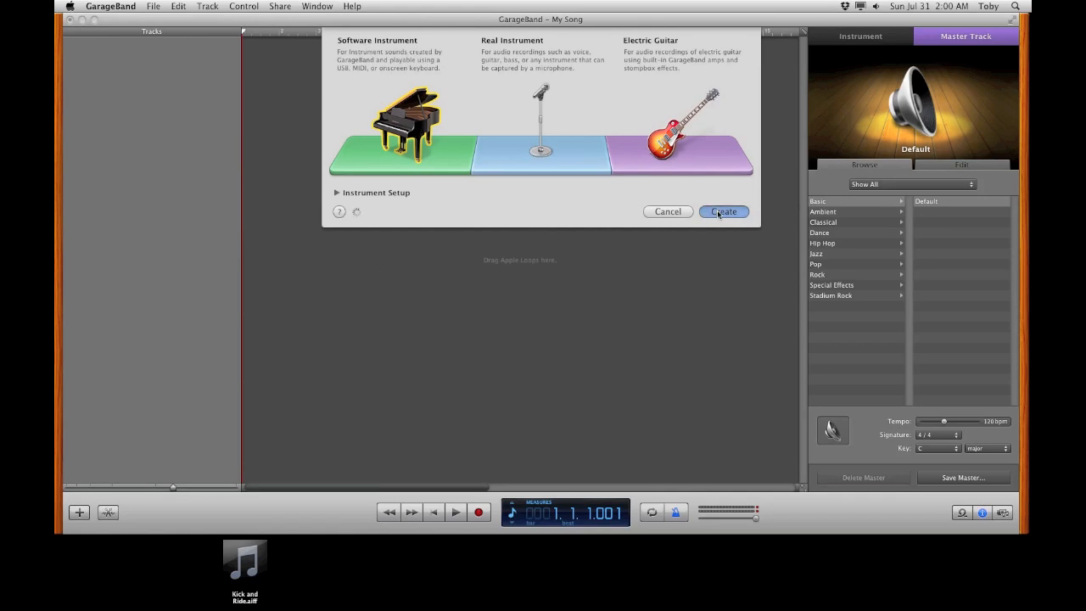
{"action": "left_click", "coordinate": [722, 212]}
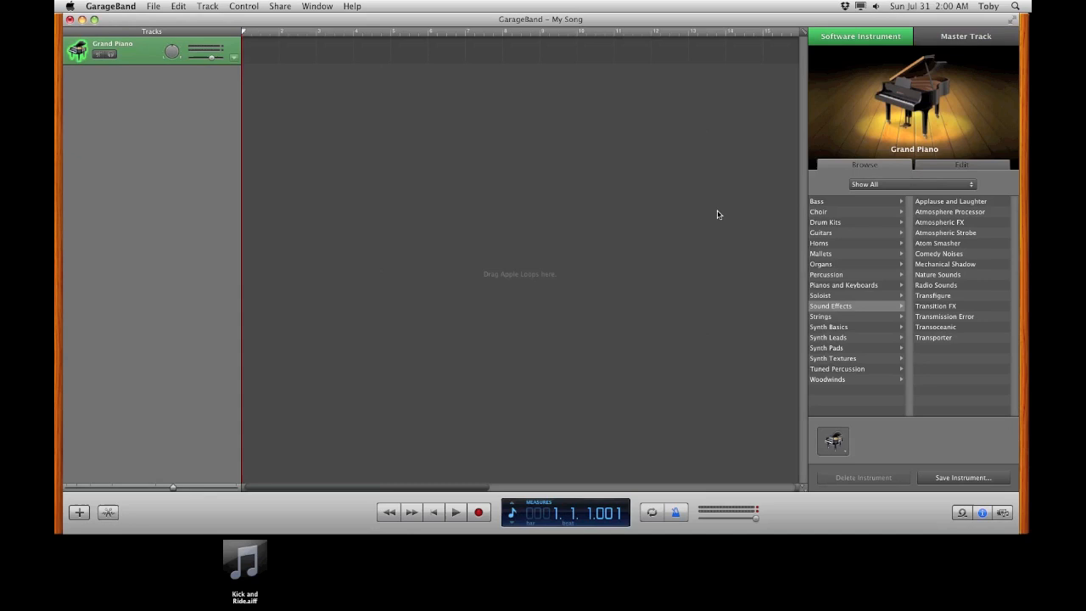
{"action": "mouse_move", "coordinate": [820, 243]}
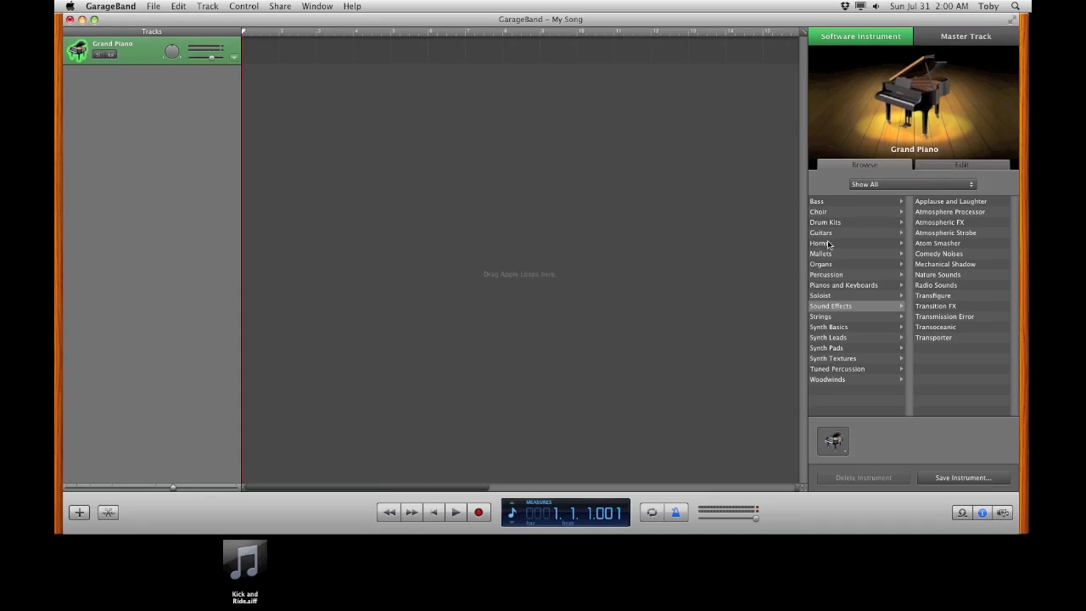
Choose Sound Effects > Applause and Laughter and save it as instrument 'Toby's Samples'
{"action": "left_click", "coordinate": [831, 305]}
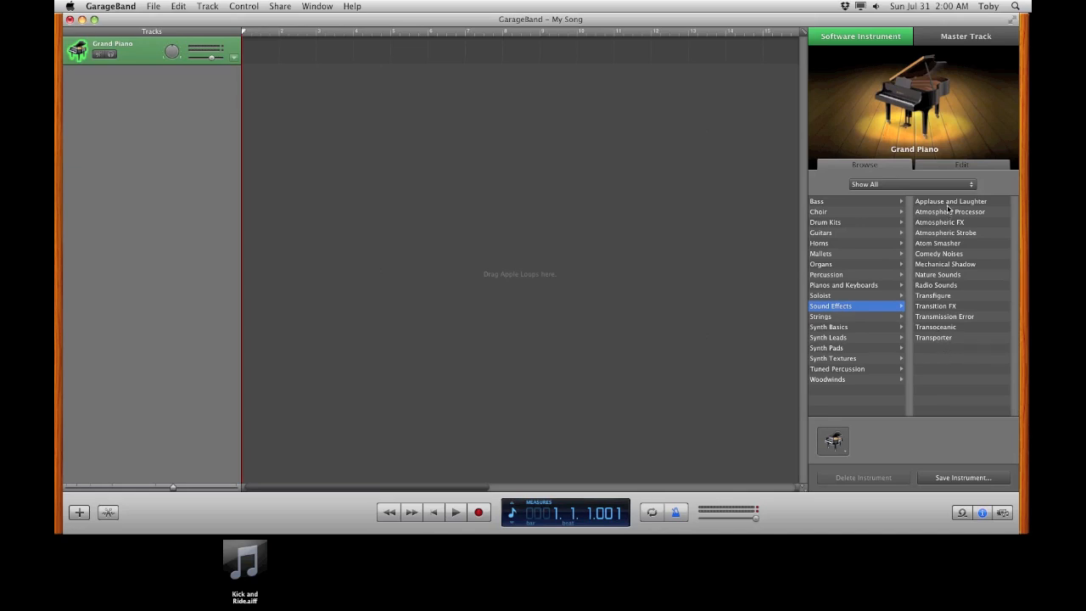
{"action": "left_click", "coordinate": [950, 201]}
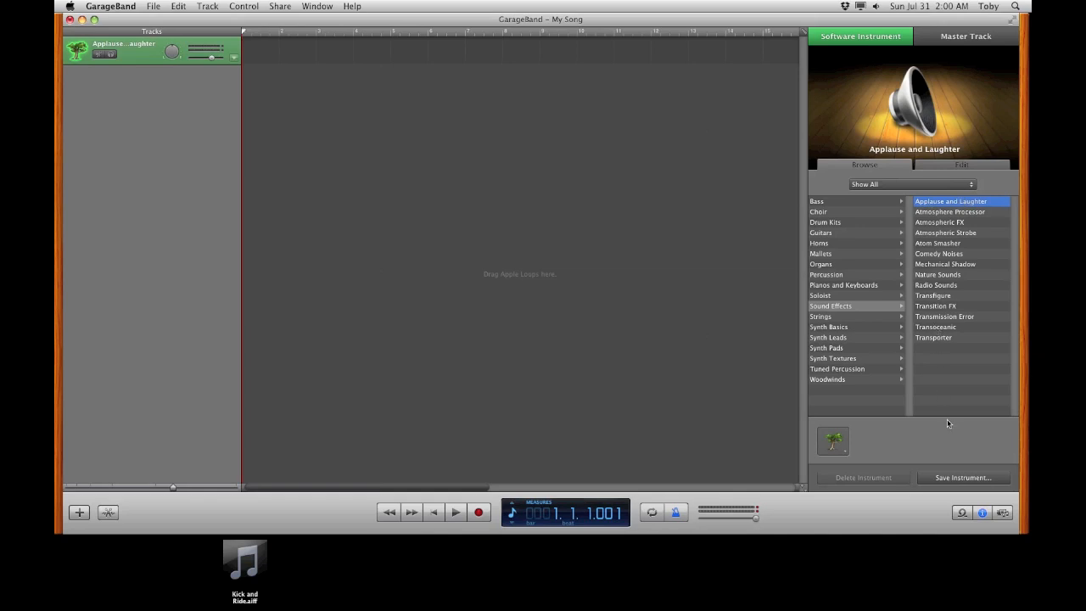
{"action": "mouse_move", "coordinate": [957, 481]}
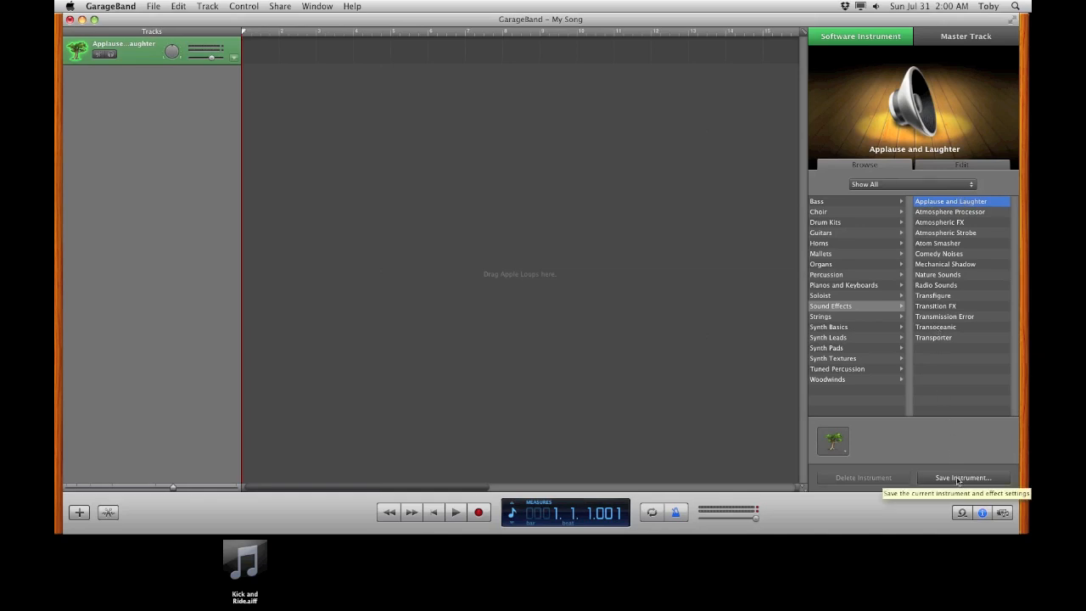
{"action": "mouse_move", "coordinate": [952, 479]}
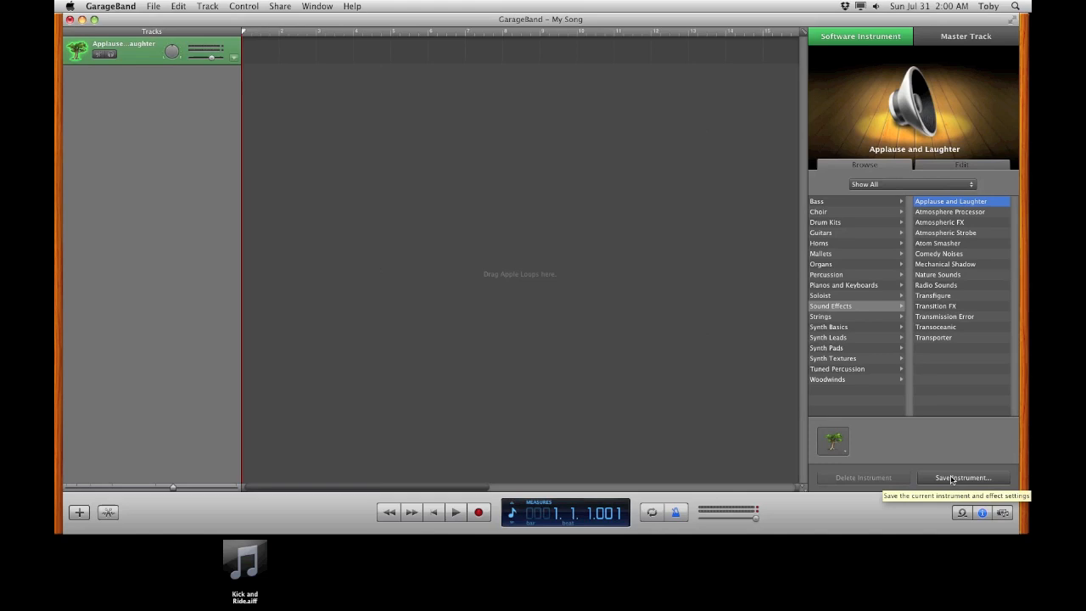
{"action": "left_click", "coordinate": [963, 477]}
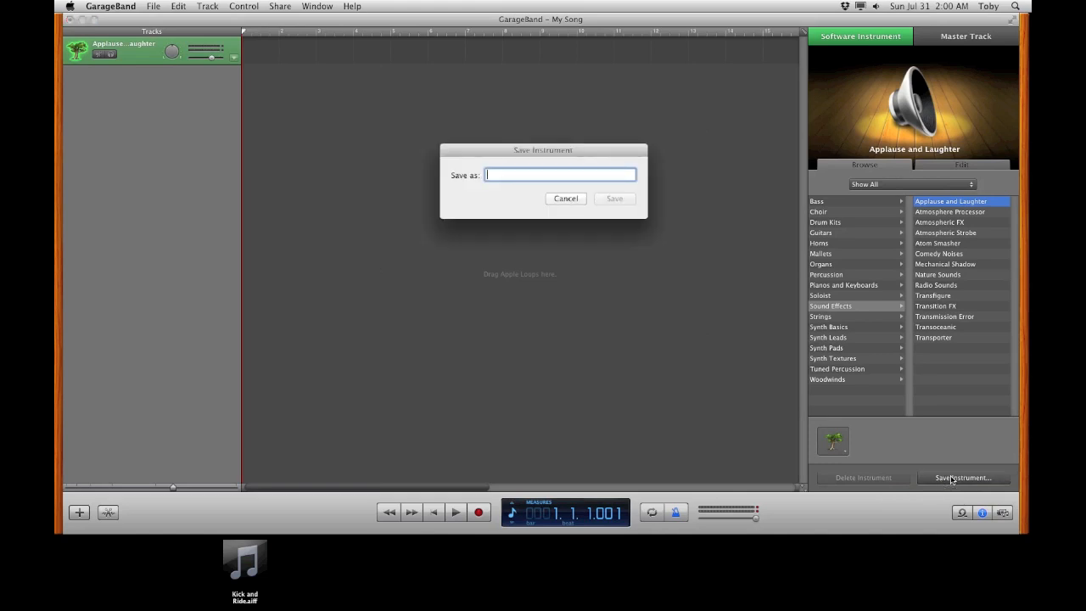
{"action": "type", "text": "Toby's Sam"}
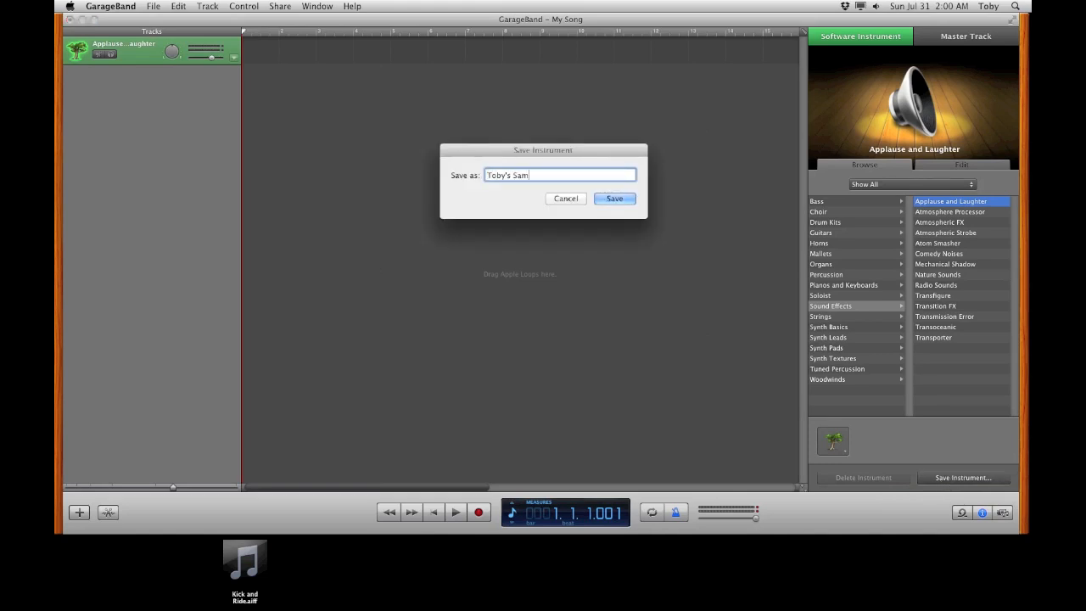
{"action": "left_click", "coordinate": [614, 198]}
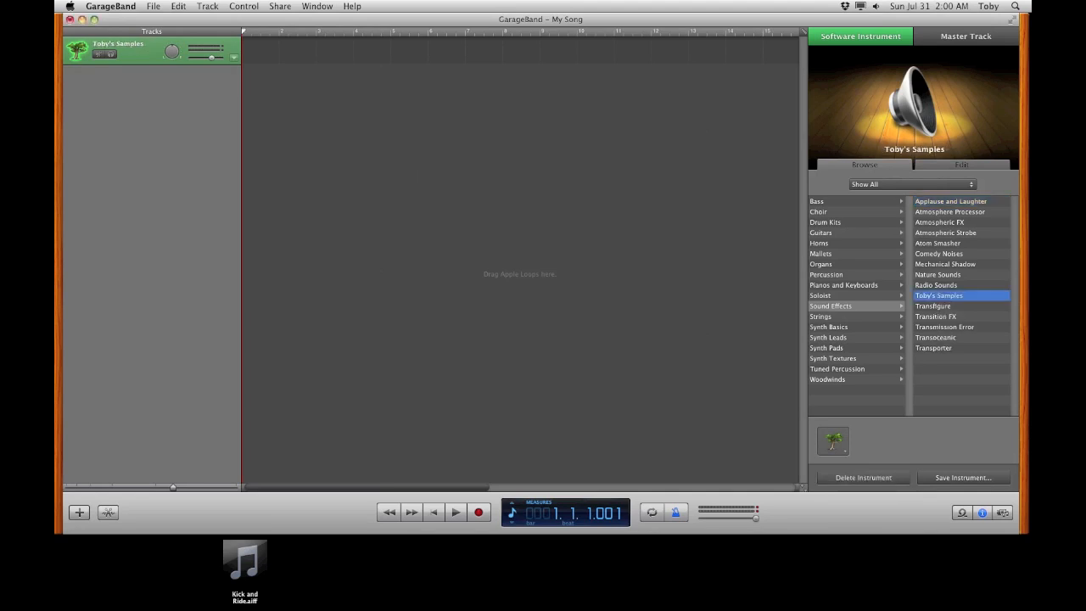
{"action": "mouse_move", "coordinate": [950, 294]}
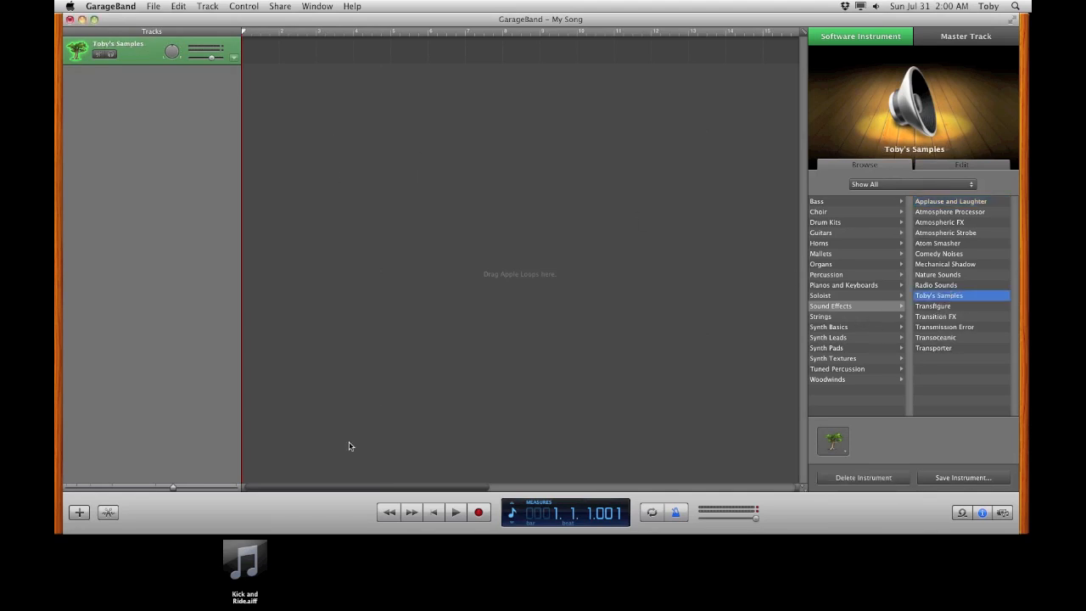
{"action": "mouse_move", "coordinate": [328, 549]}
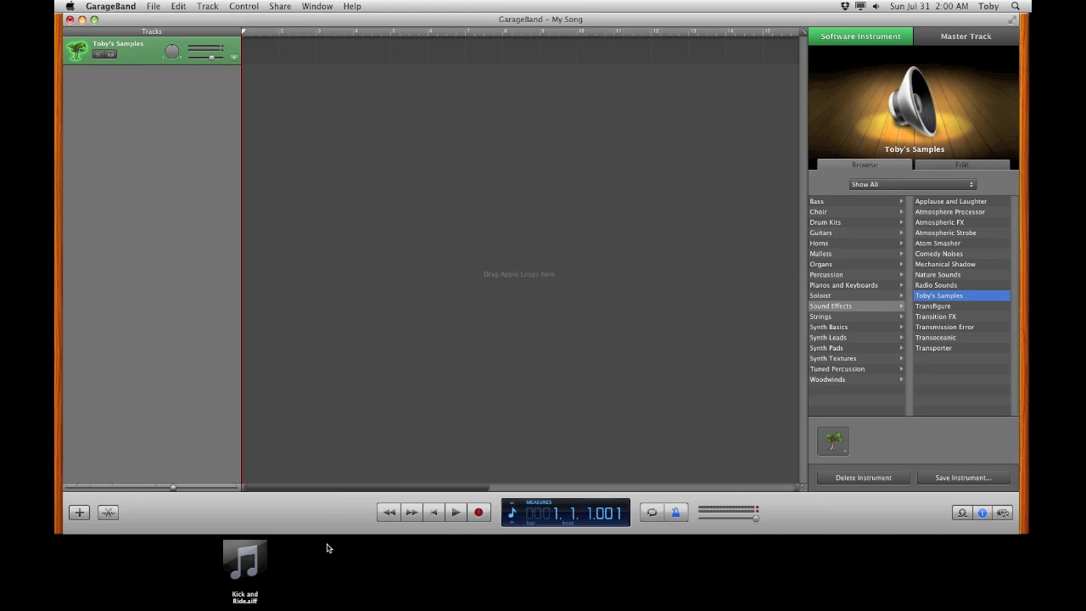
Import the Kick and Ride.aiff file from the desktop into the timeline
{"action": "left_click", "coordinate": [244, 562]}
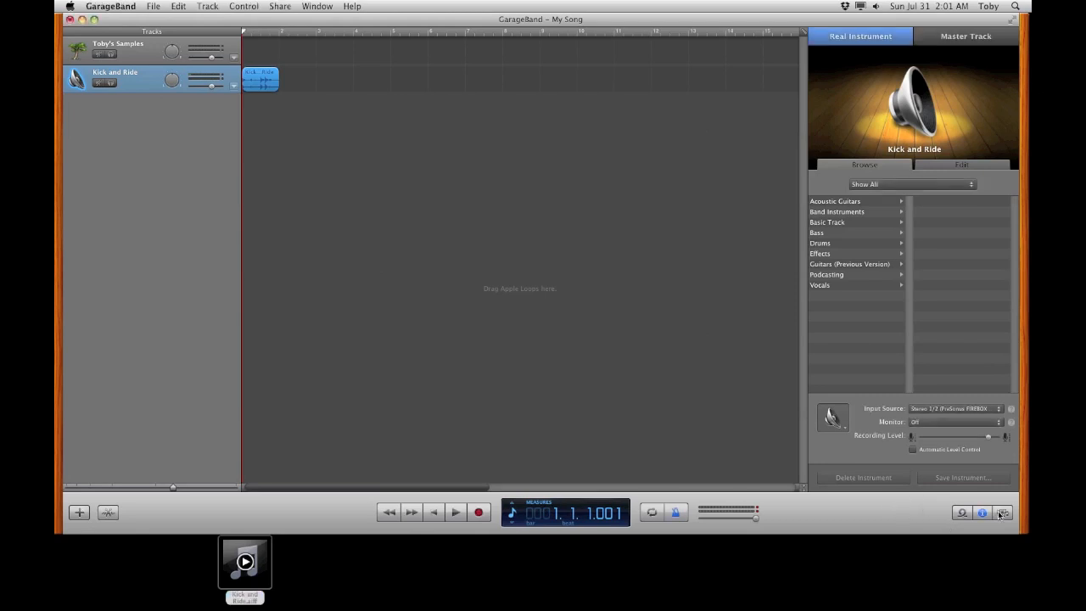
{"action": "mouse_move", "coordinate": [1003, 512]}
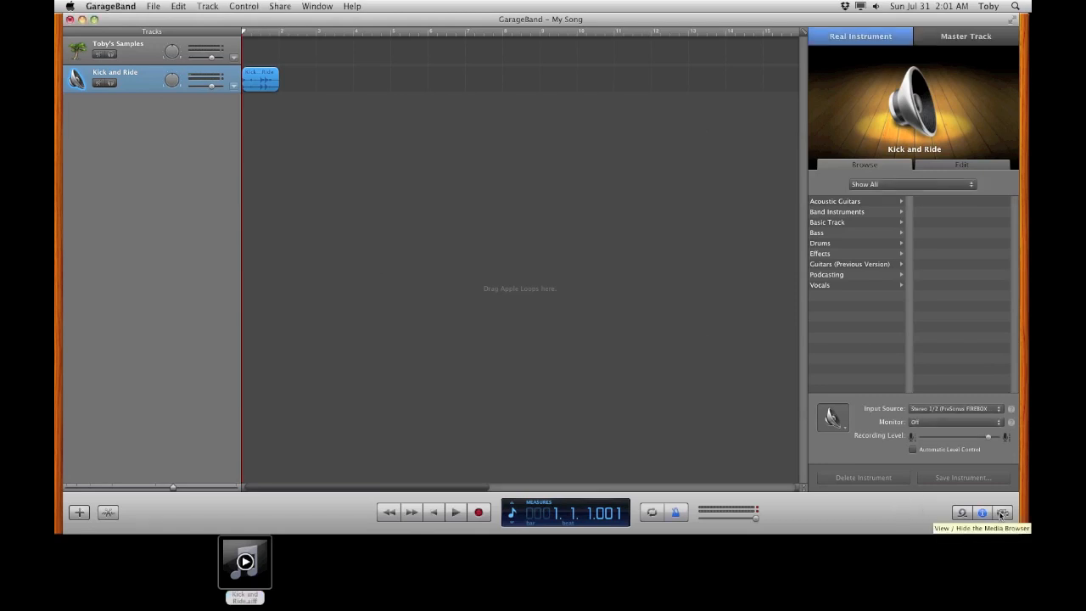
Open the Media Browser briefly, then switch to the Loop Browser
{"action": "left_click", "coordinate": [1002, 513]}
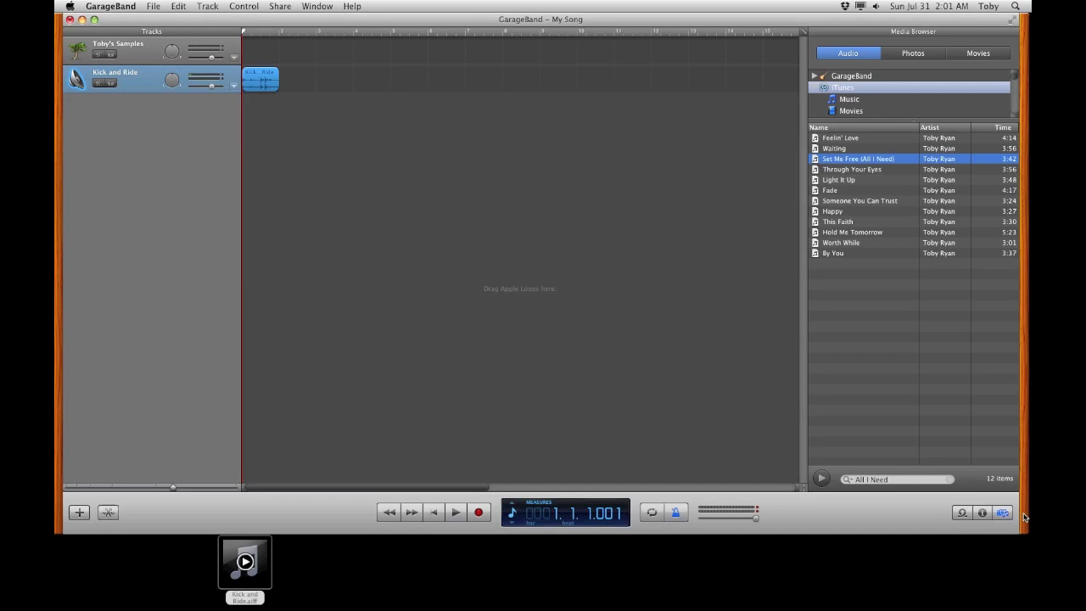
{"action": "mouse_move", "coordinate": [845, 94]}
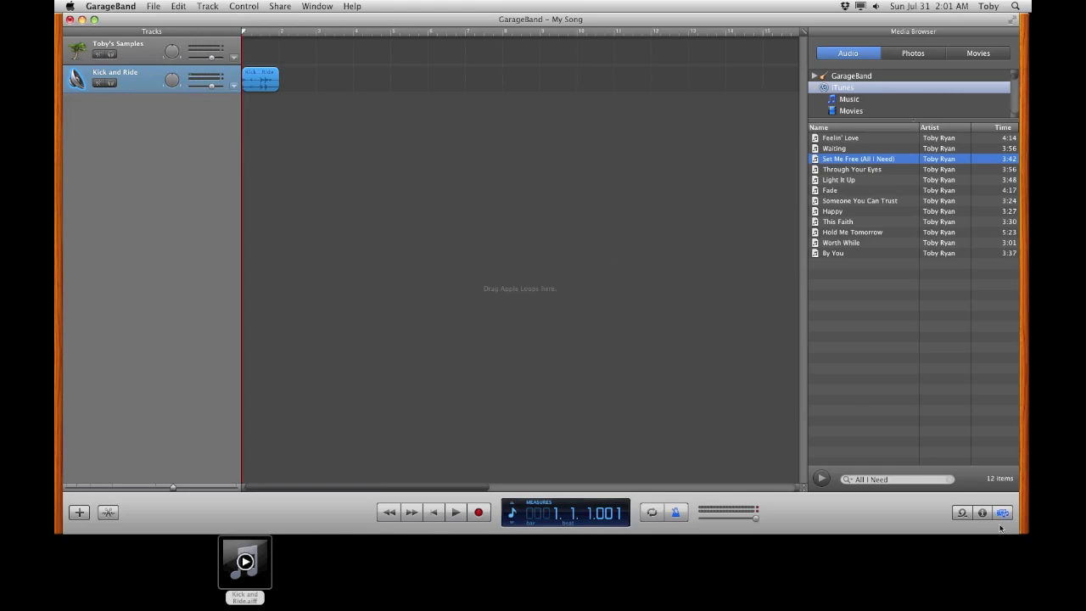
{"action": "mouse_move", "coordinate": [962, 512]}
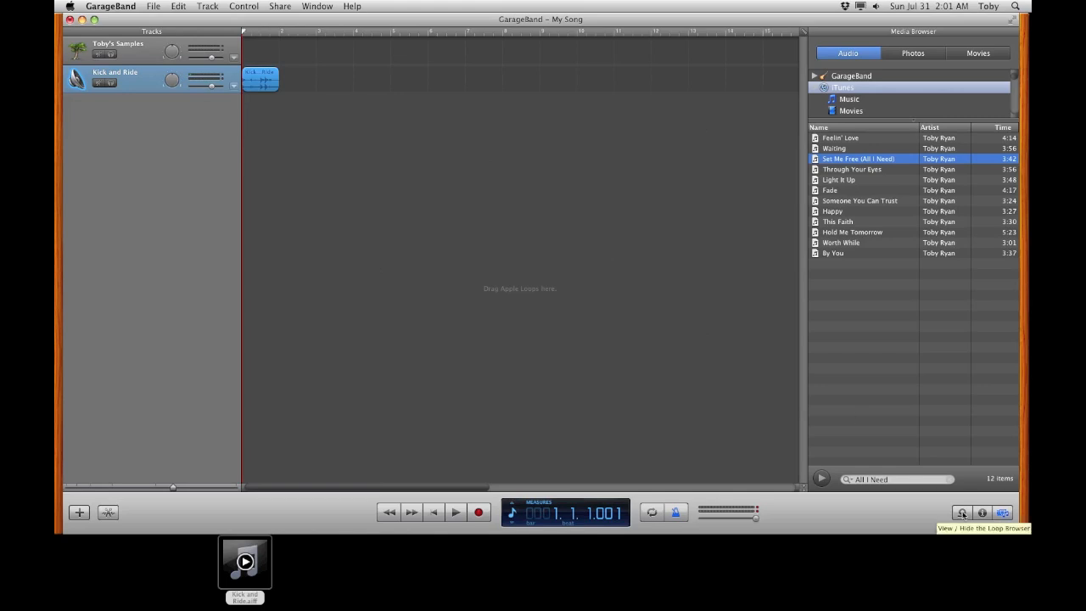
{"action": "left_click", "coordinate": [962, 512]}
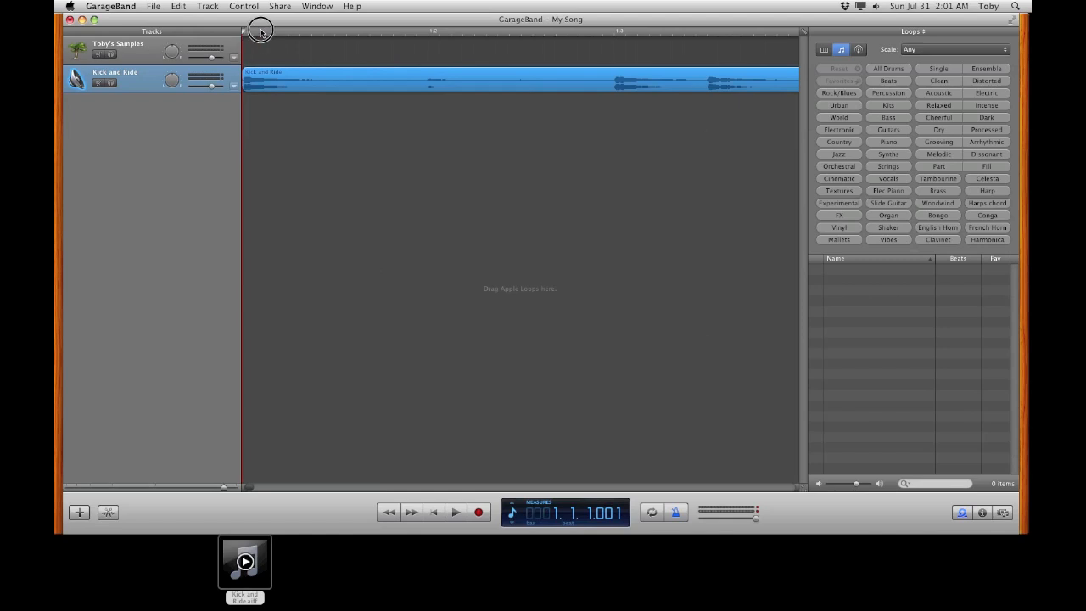
Place the playhead at 1.1.2.181 and open the Edit menu for Split
{"action": "left_click", "coordinate": [322, 32]}
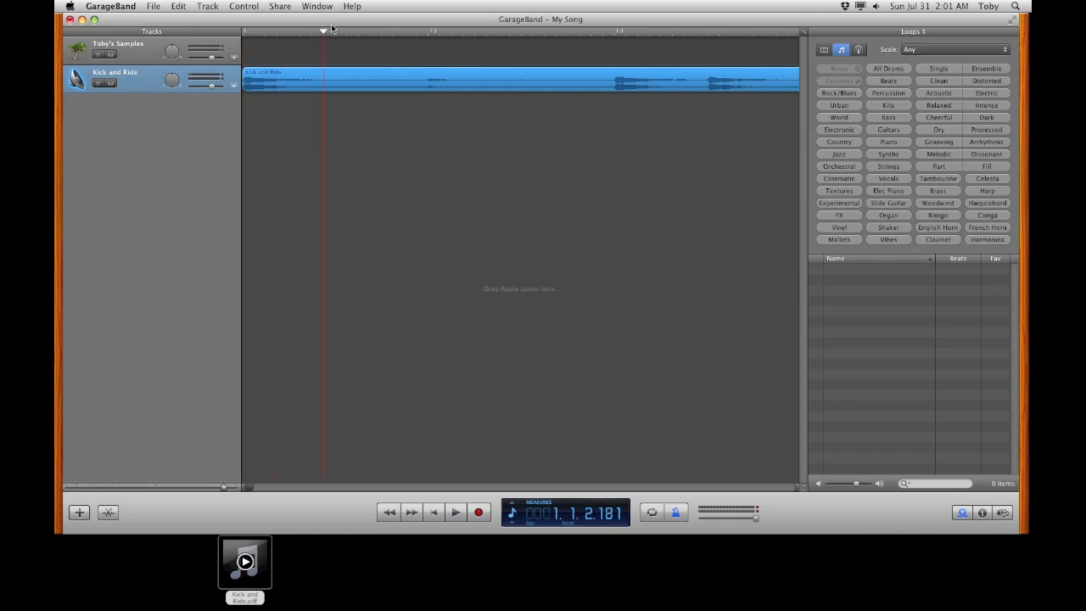
{"action": "mouse_move", "coordinate": [324, 33]}
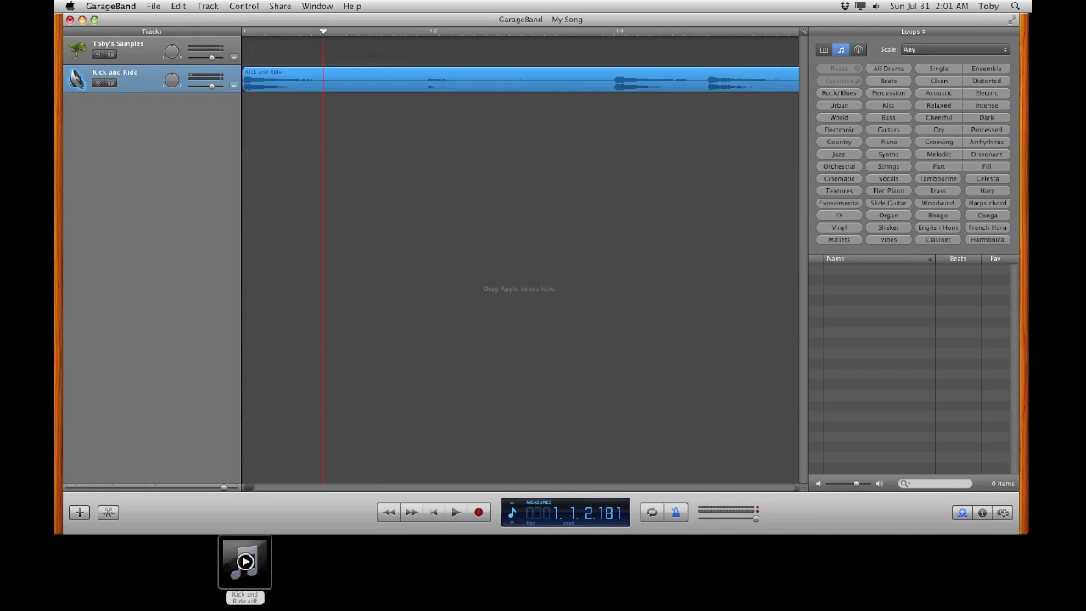
{"action": "left_click", "coordinate": [178, 6]}
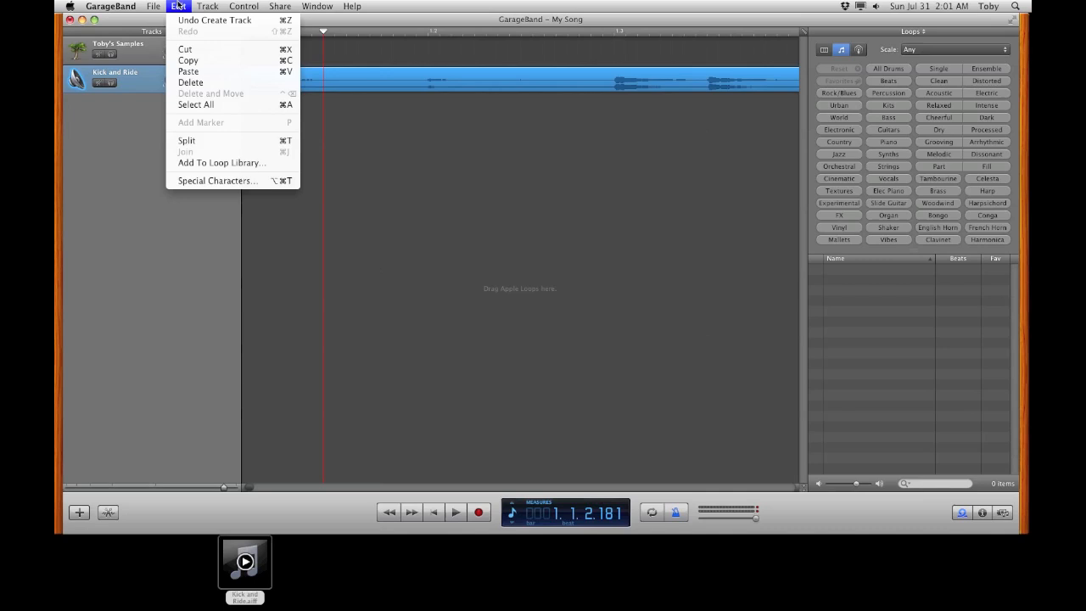
{"action": "mouse_move", "coordinate": [187, 141]}
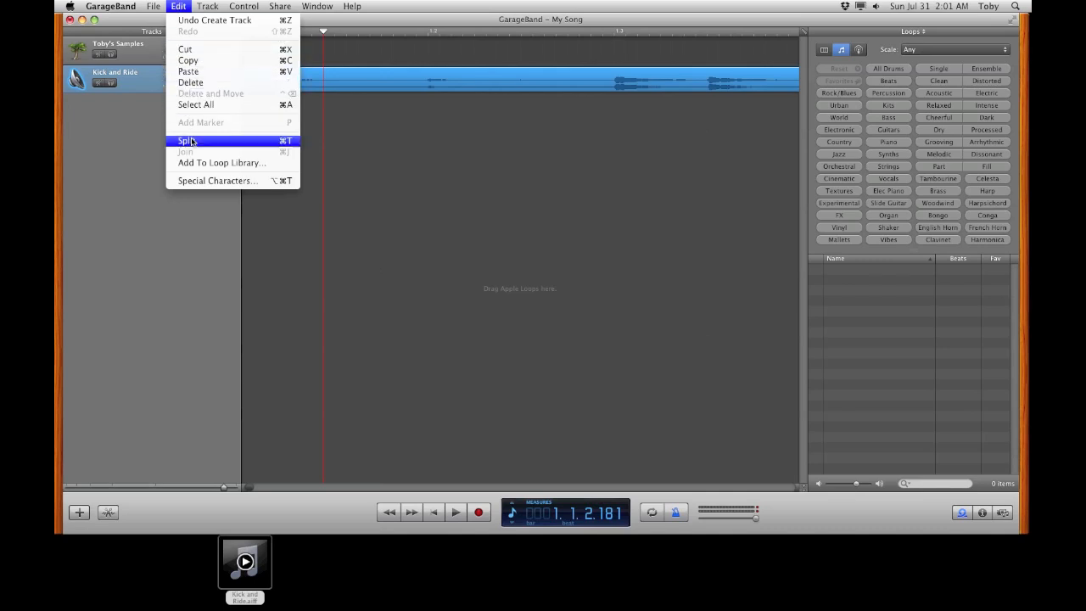
{"action": "mouse_move", "coordinate": [284, 146]}
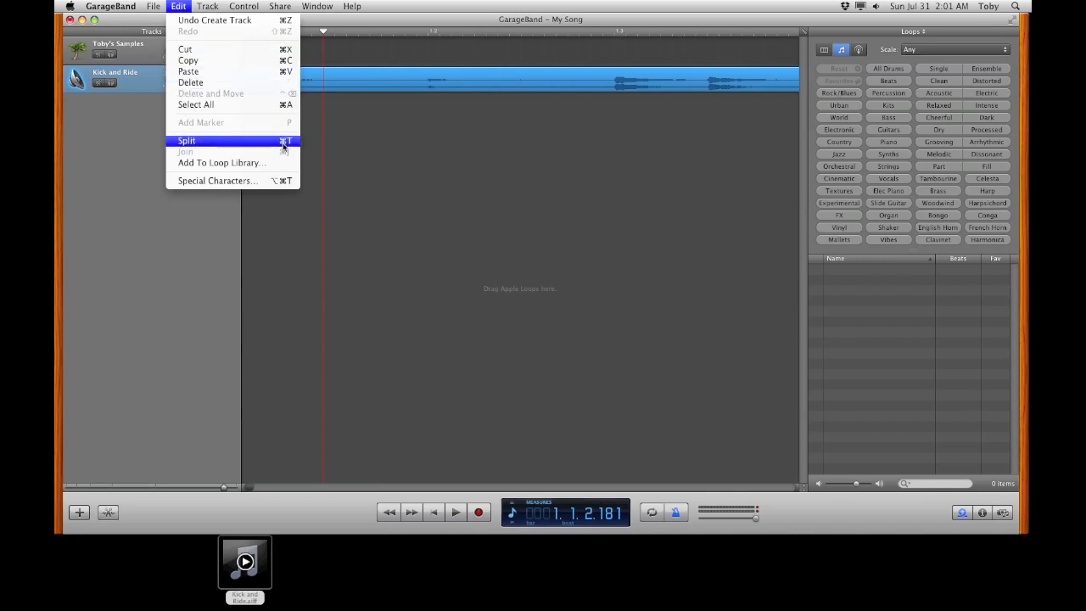
Split the Kick and Ride region at the playhead and reopen the Edit menu
{"action": "left_click", "coordinate": [185, 140]}
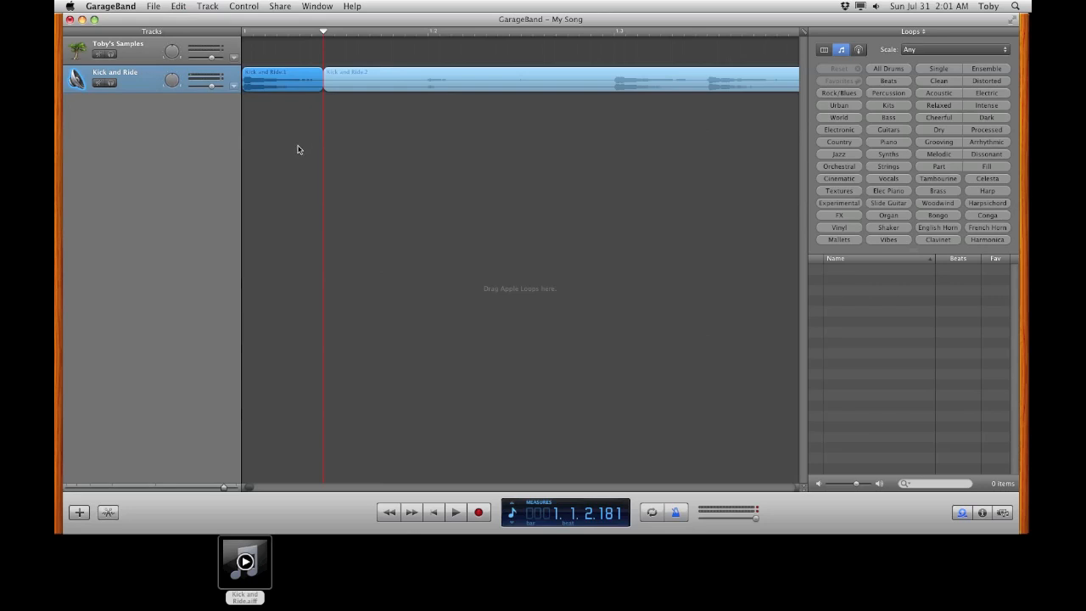
{"action": "mouse_move", "coordinate": [196, 34]}
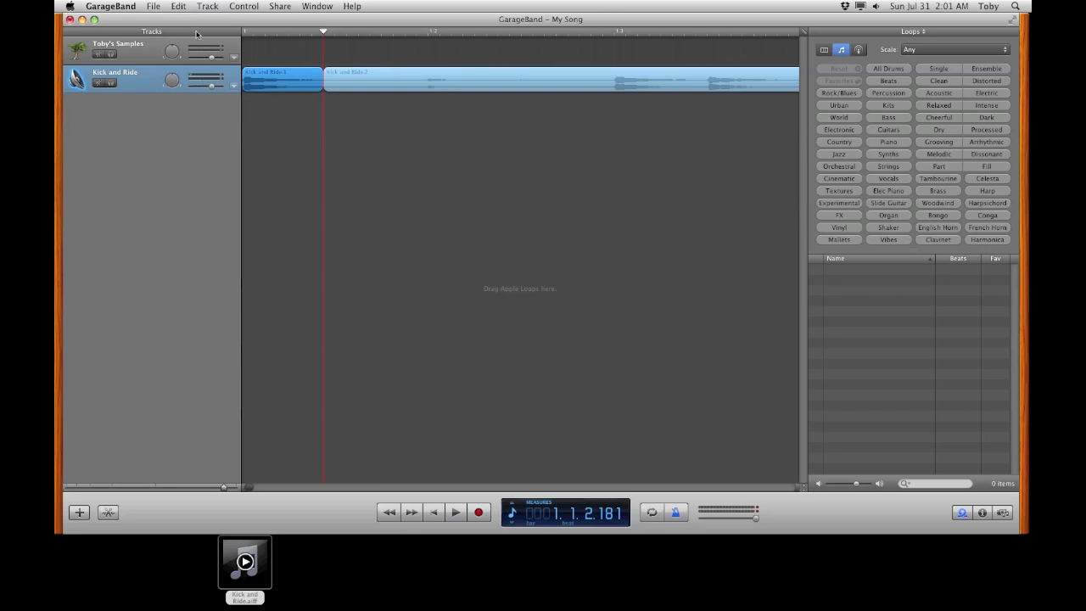
{"action": "left_click", "coordinate": [178, 6]}
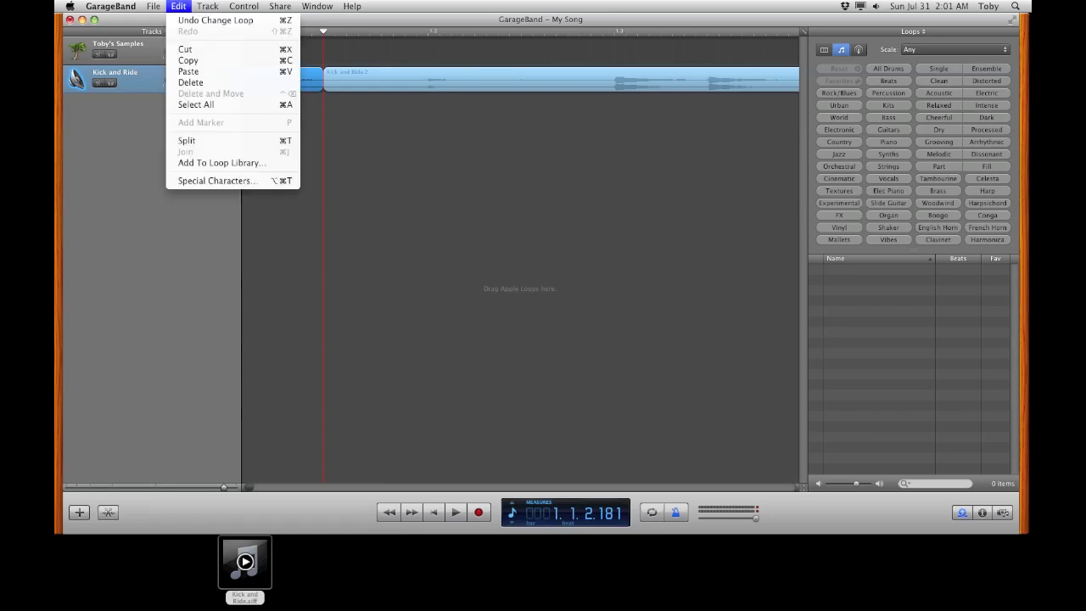
{"action": "mouse_move", "coordinate": [222, 162]}
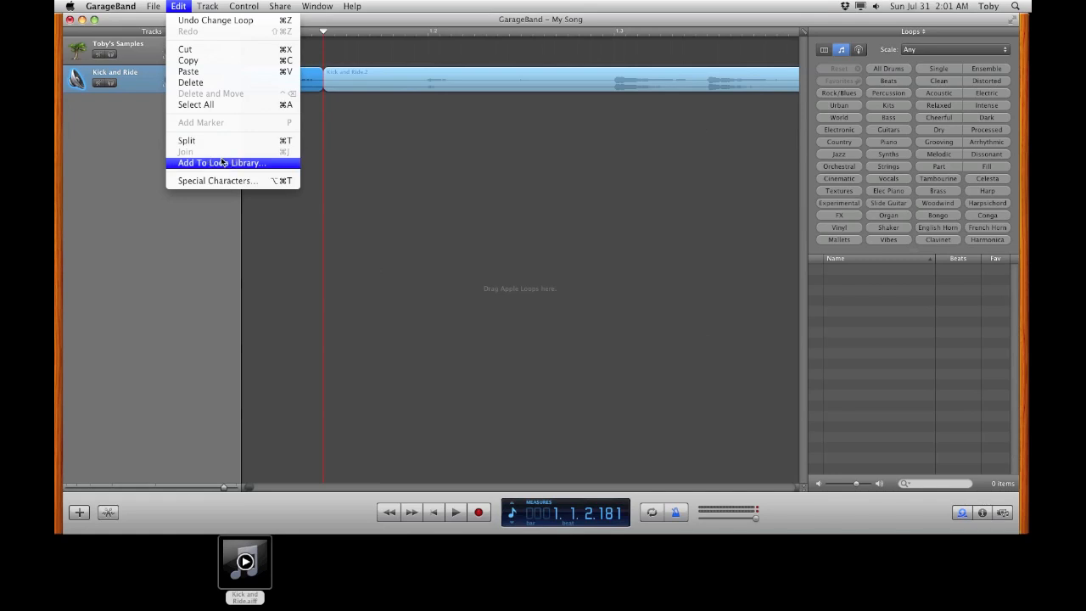
Add the first region to the loop library as one-shot 'Toby's Kick', genre None
{"action": "left_click", "coordinate": [223, 162]}
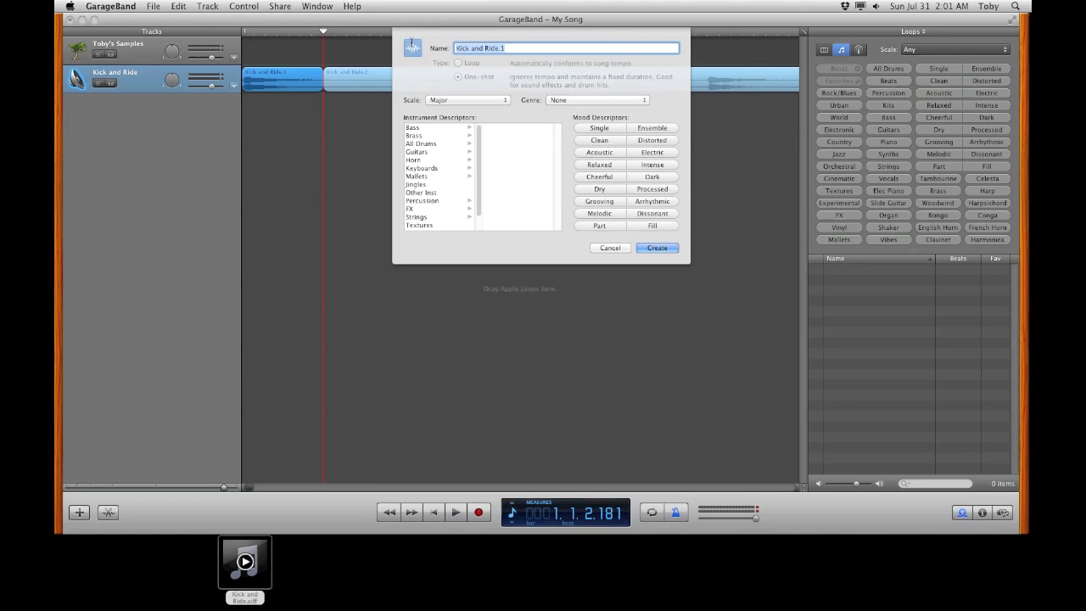
{"action": "type", "text": "Toby's"}
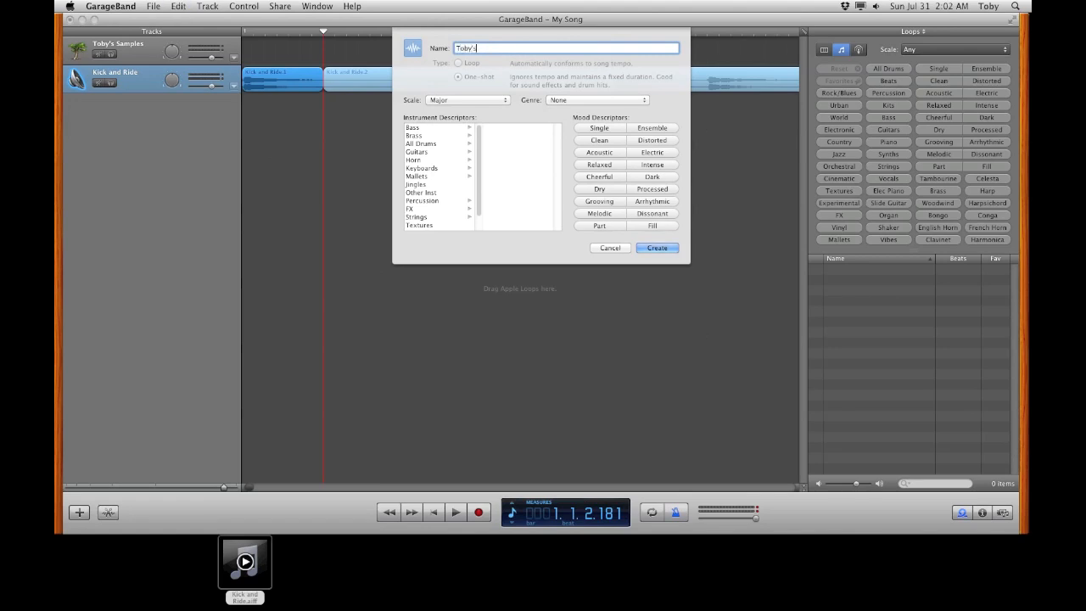
{"action": "type", "text": "Kick"}
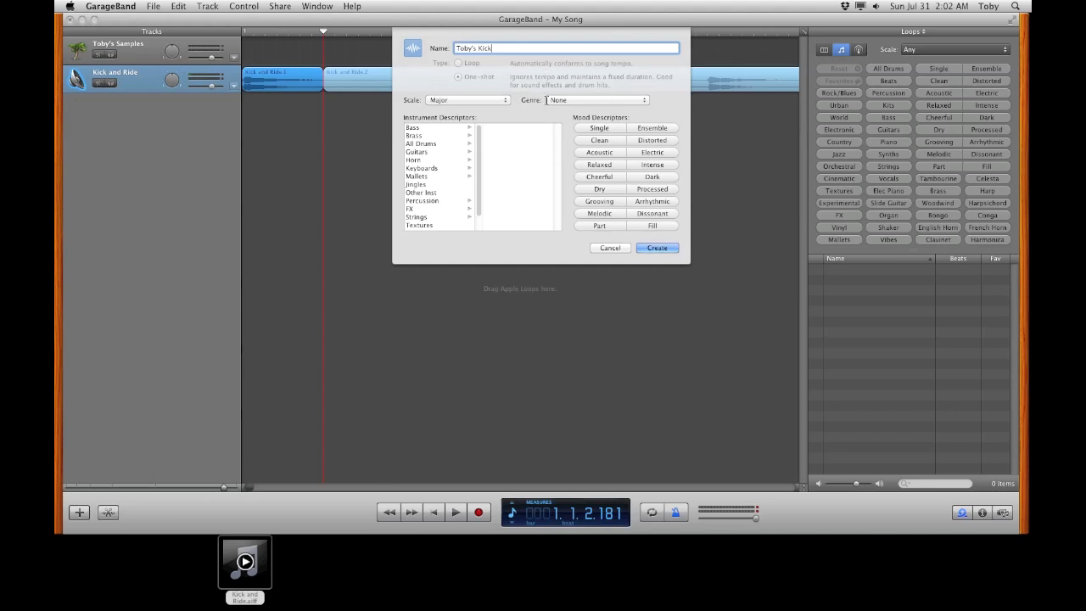
{"action": "left_click", "coordinate": [594, 99]}
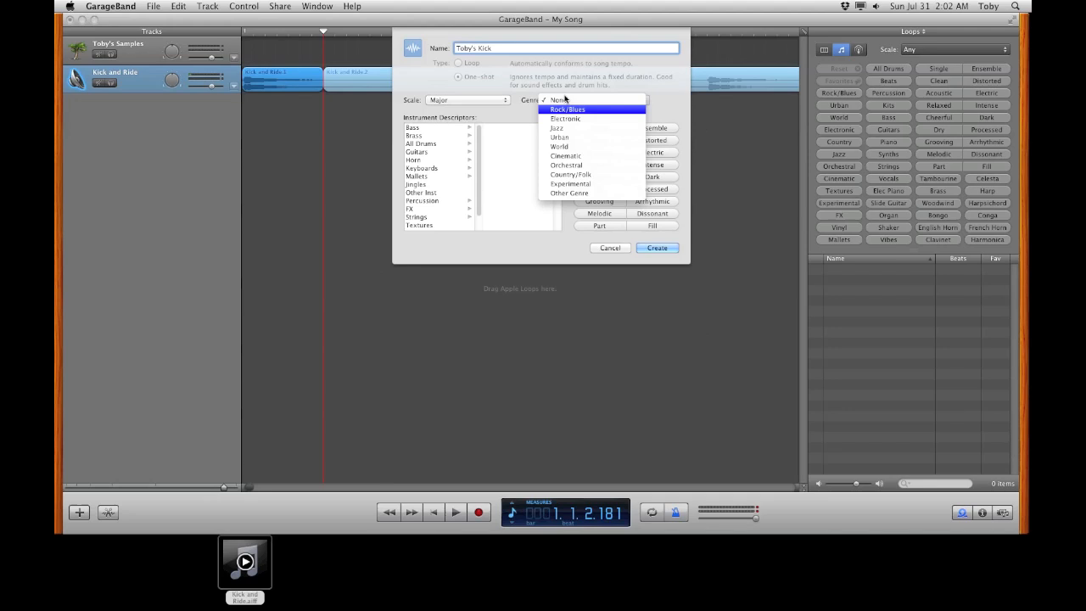
{"action": "left_click", "coordinate": [561, 99]}
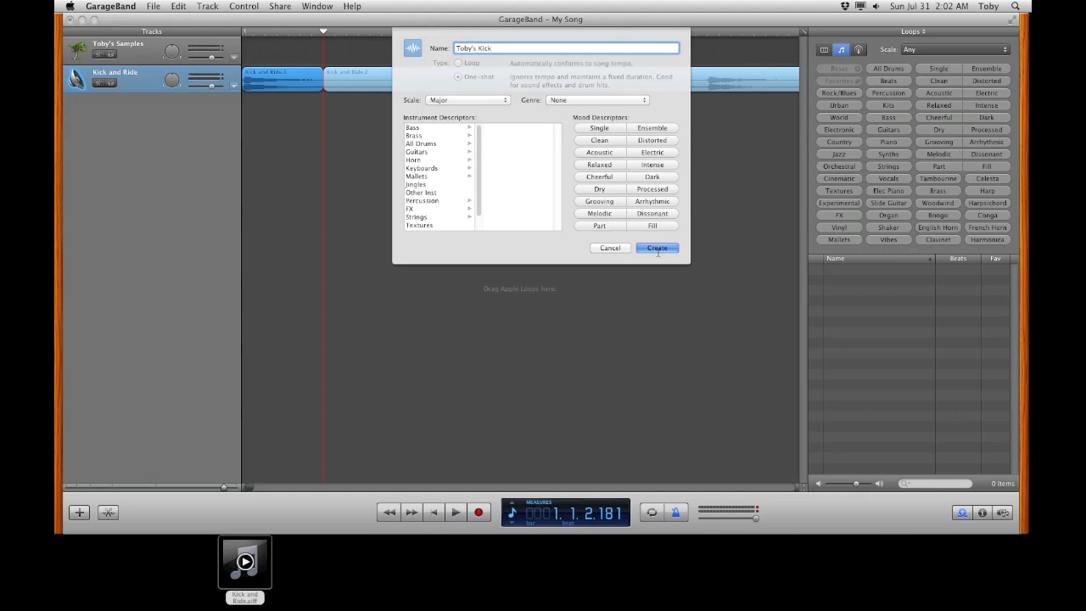
{"action": "left_click", "coordinate": [657, 248]}
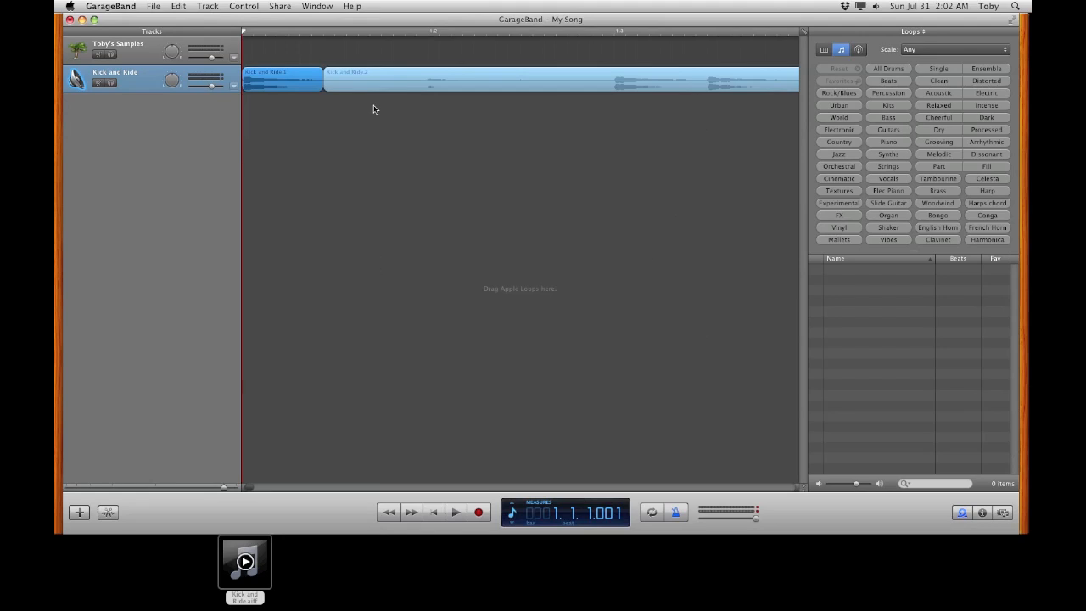
{"action": "mouse_move", "coordinate": [499, 154]}
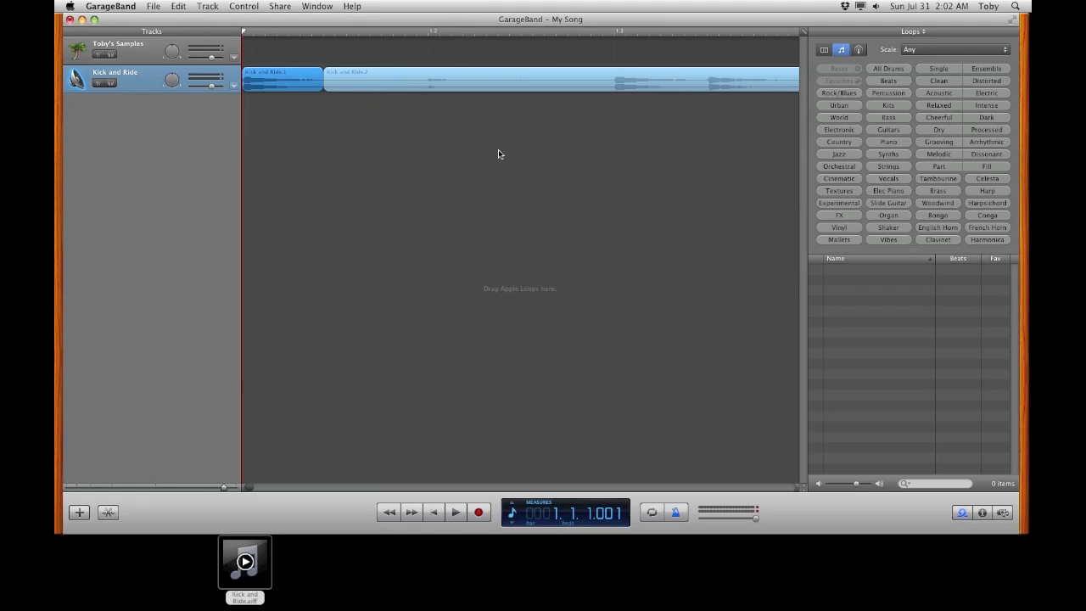
{"action": "mouse_move", "coordinate": [961, 514]}
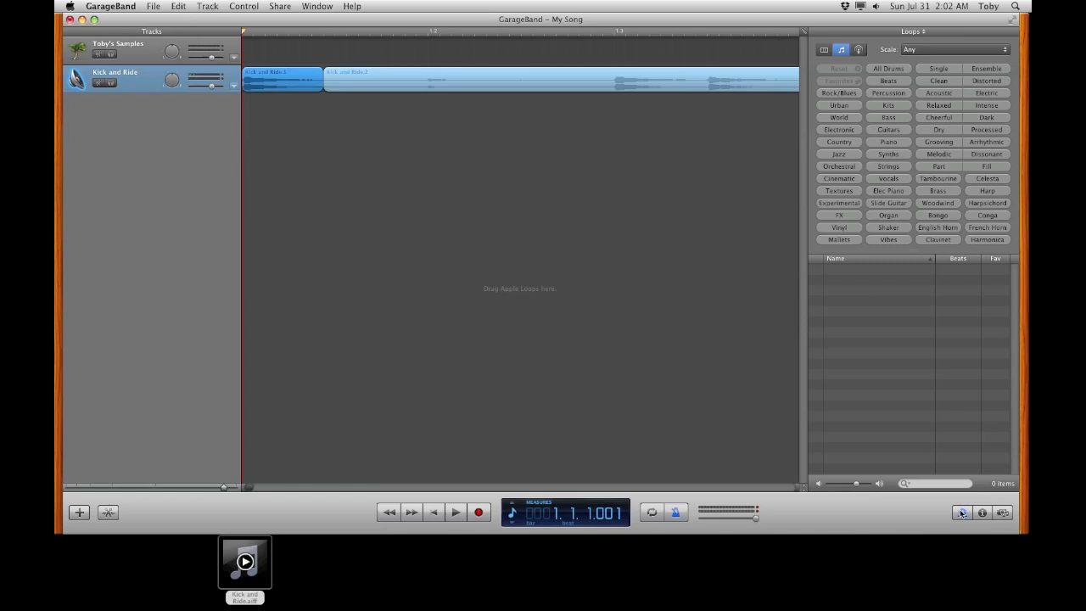
{"action": "mouse_move", "coordinate": [961, 512]}
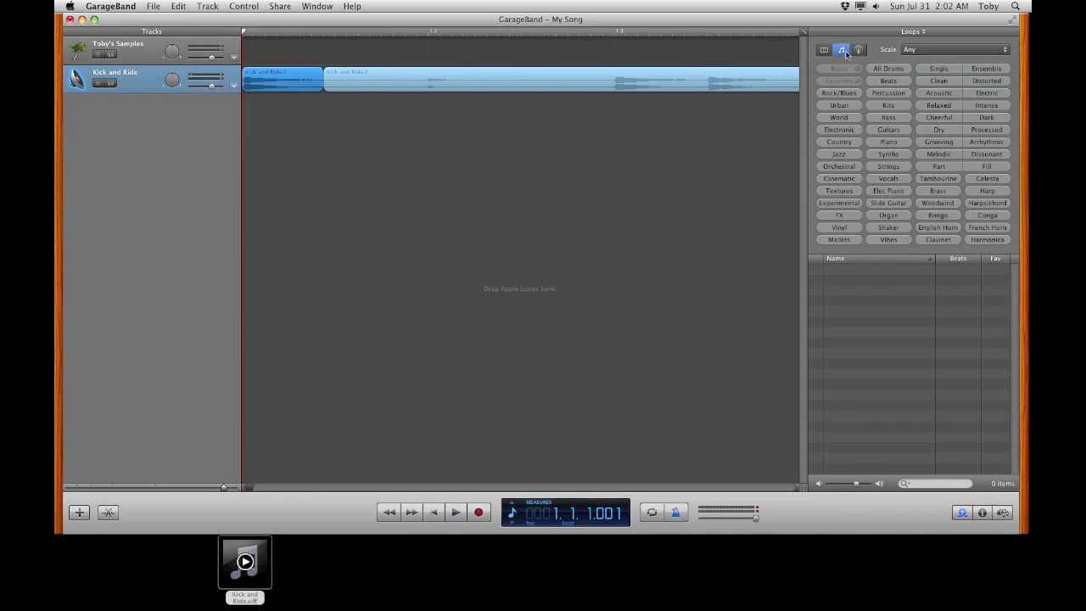
{"action": "mouse_move", "coordinate": [903, 435]}
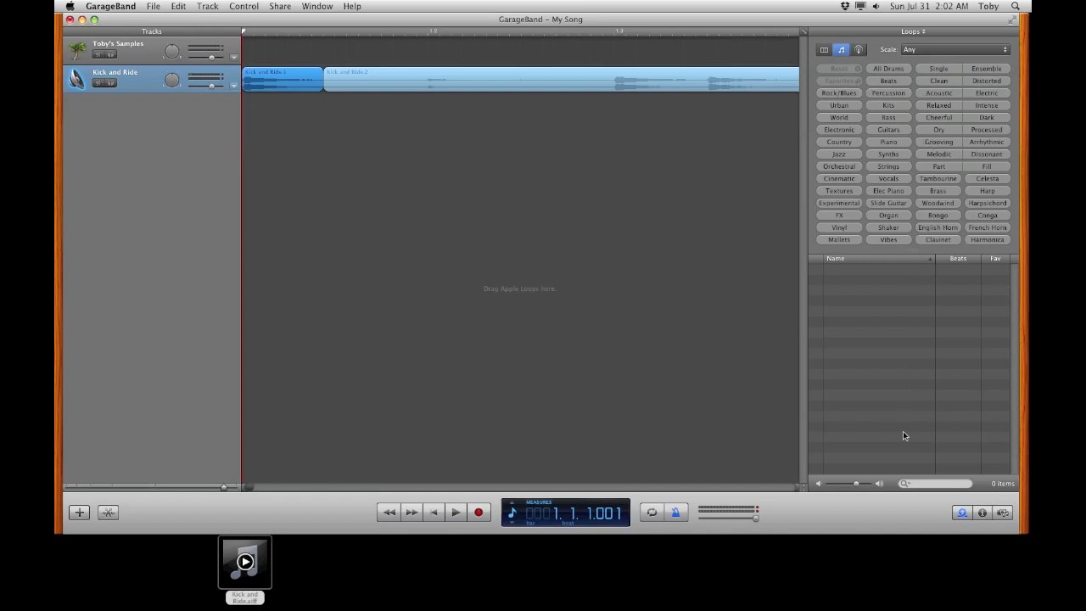
Search the Loop Browser for 'Toby's' to list Toby's Kick
{"action": "left_click", "coordinate": [933, 483]}
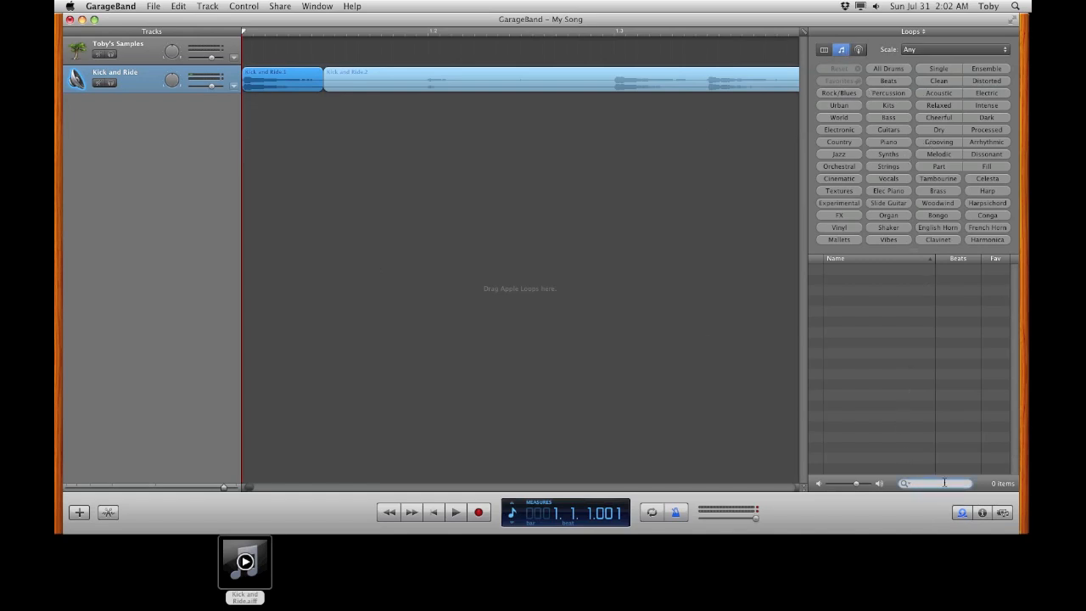
{"action": "type", "text": "Toby's Kick"}
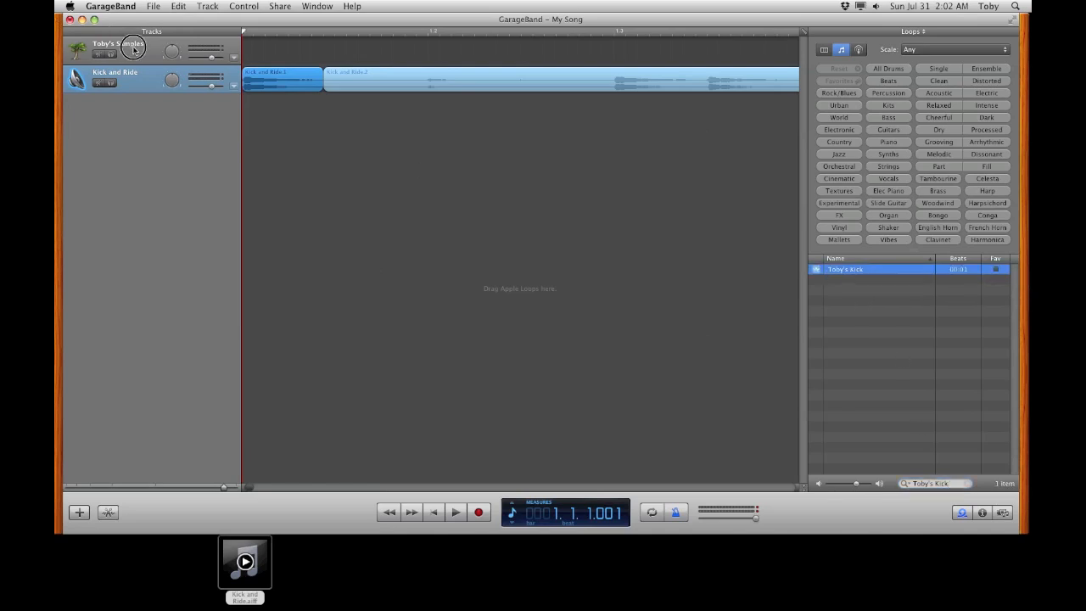
Select the Toby's Samples track and open Window > Musical Typing
{"action": "left_click", "coordinate": [119, 47]}
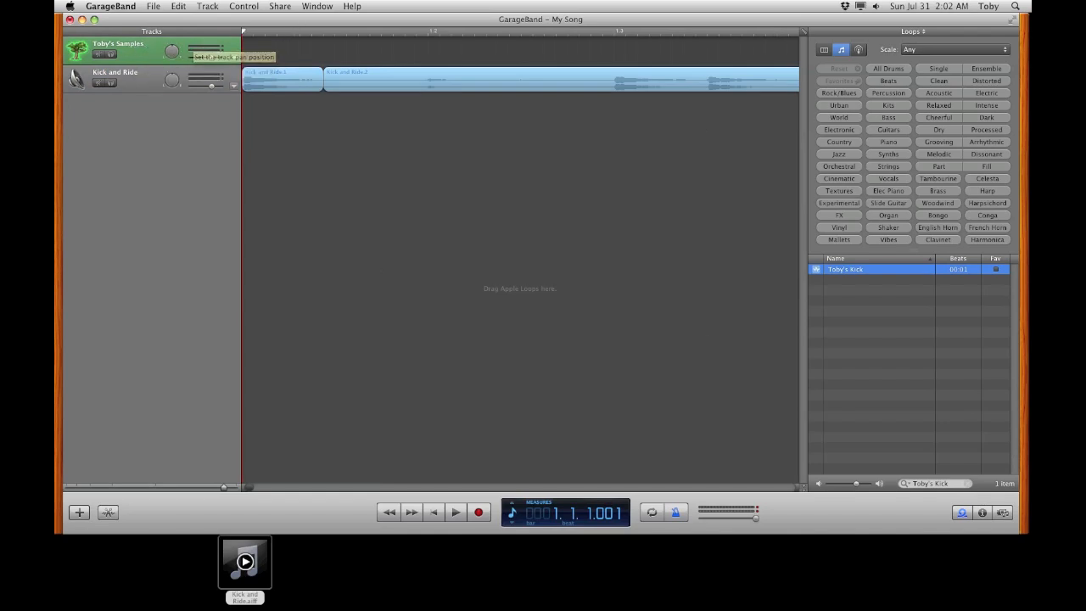
{"action": "left_click", "coordinate": [317, 6]}
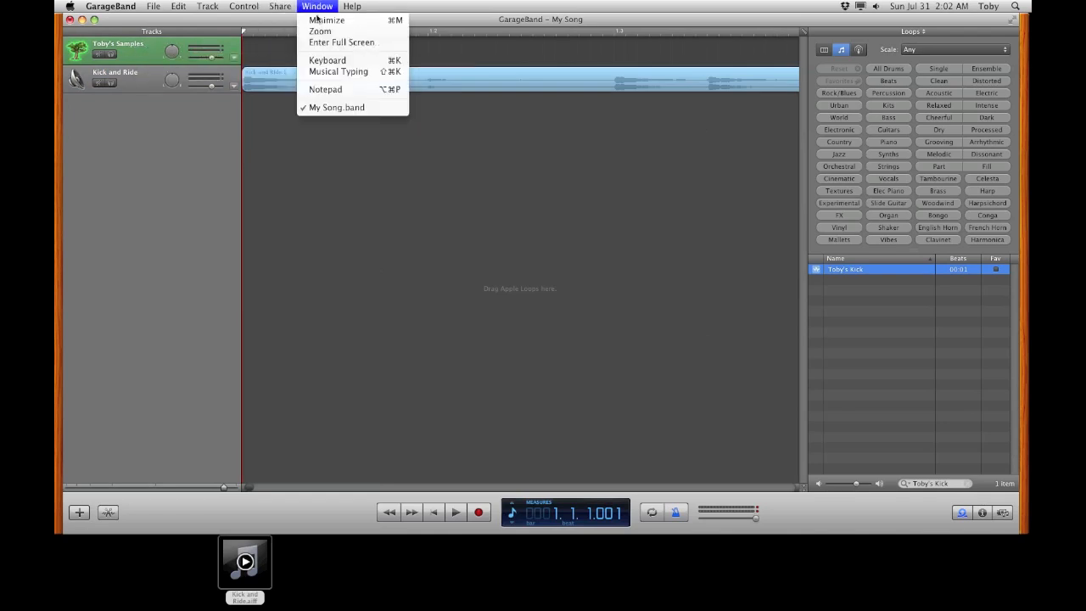
{"action": "mouse_move", "coordinate": [339, 72]}
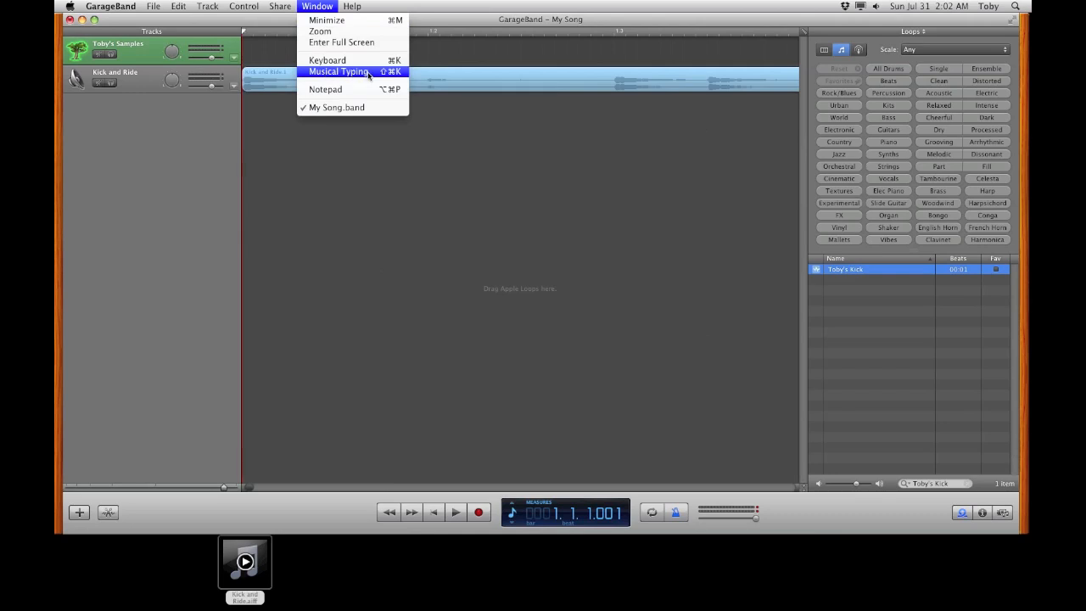
{"action": "mouse_move", "coordinate": [391, 77]}
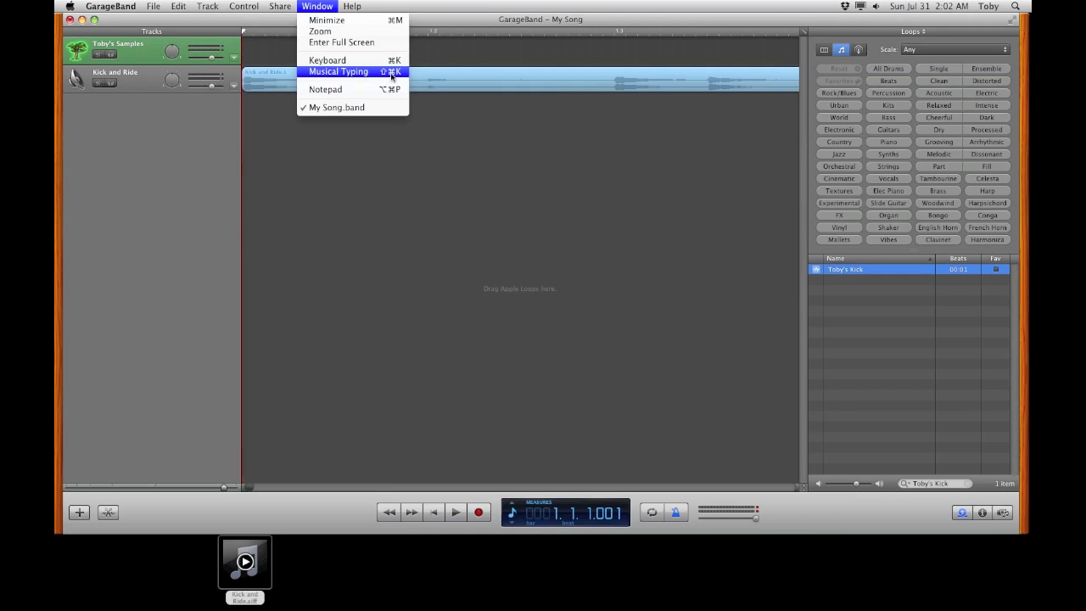
{"action": "left_click", "coordinate": [337, 71]}
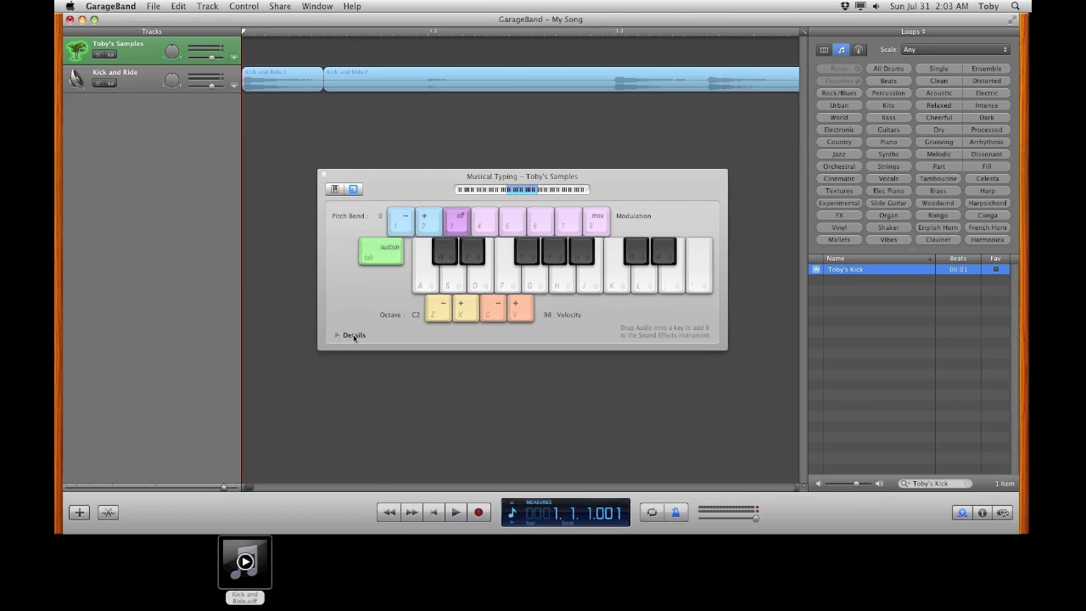
Expand Musical Typing details and shift the keyboard down to octave C1
{"action": "left_click", "coordinate": [353, 335]}
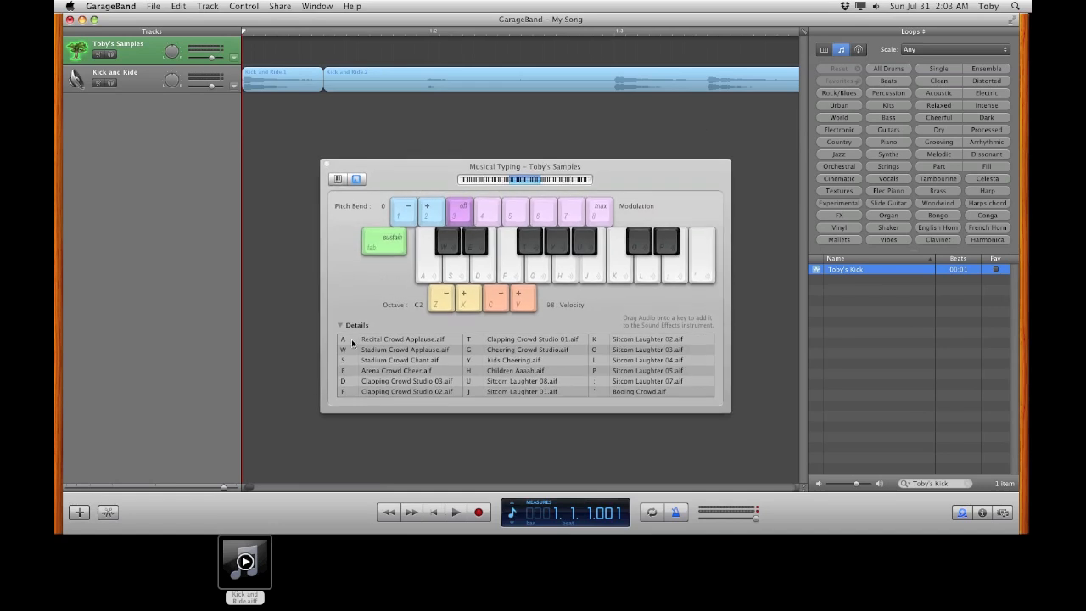
{"action": "mouse_move", "coordinate": [645, 336]}
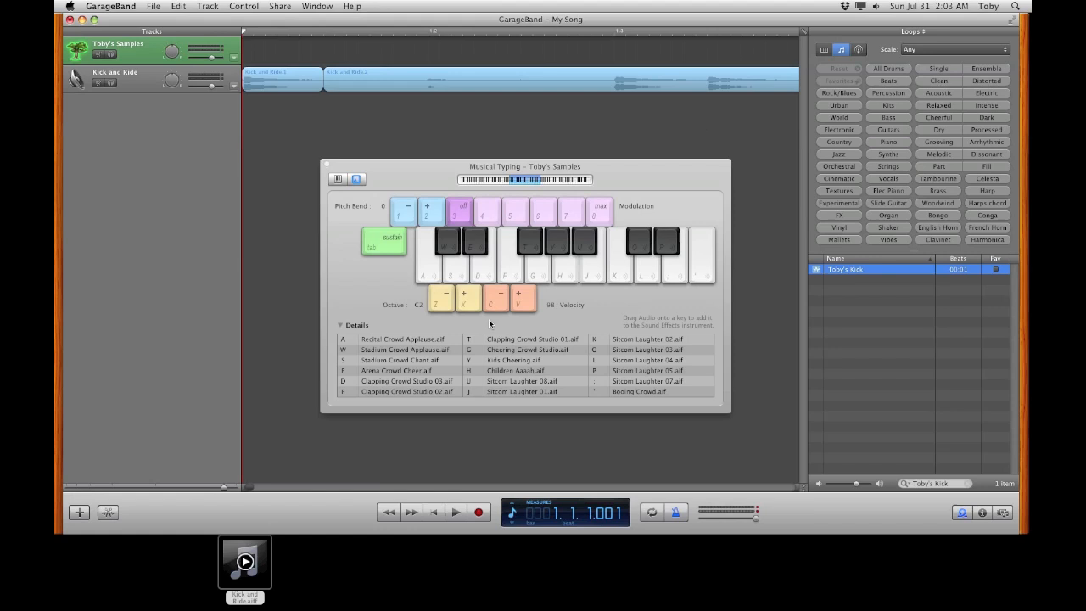
{"action": "mouse_move", "coordinate": [463, 303]}
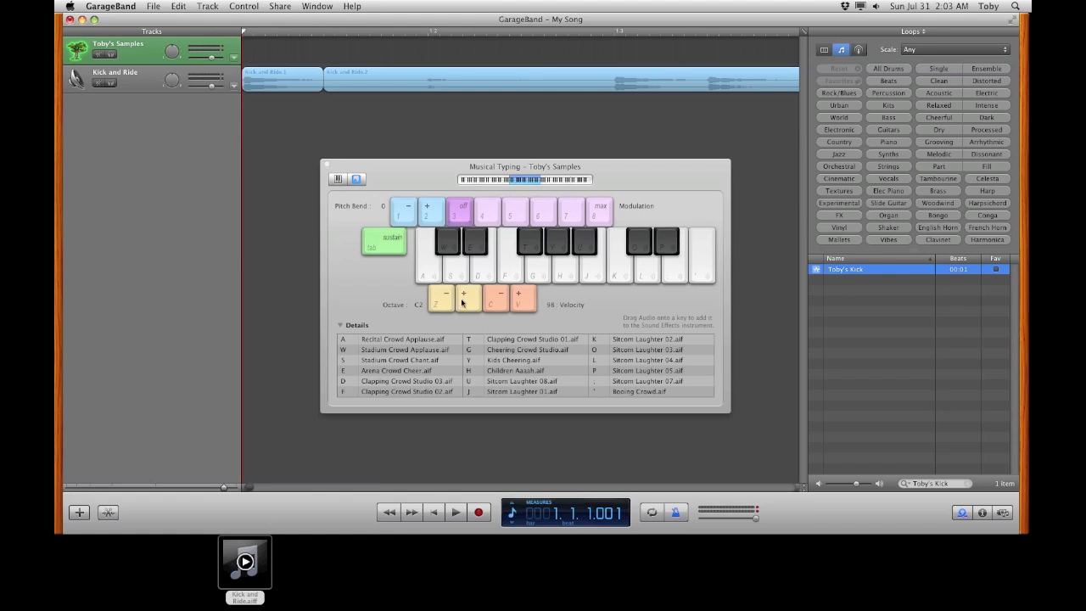
{"action": "left_click", "coordinate": [446, 295]}
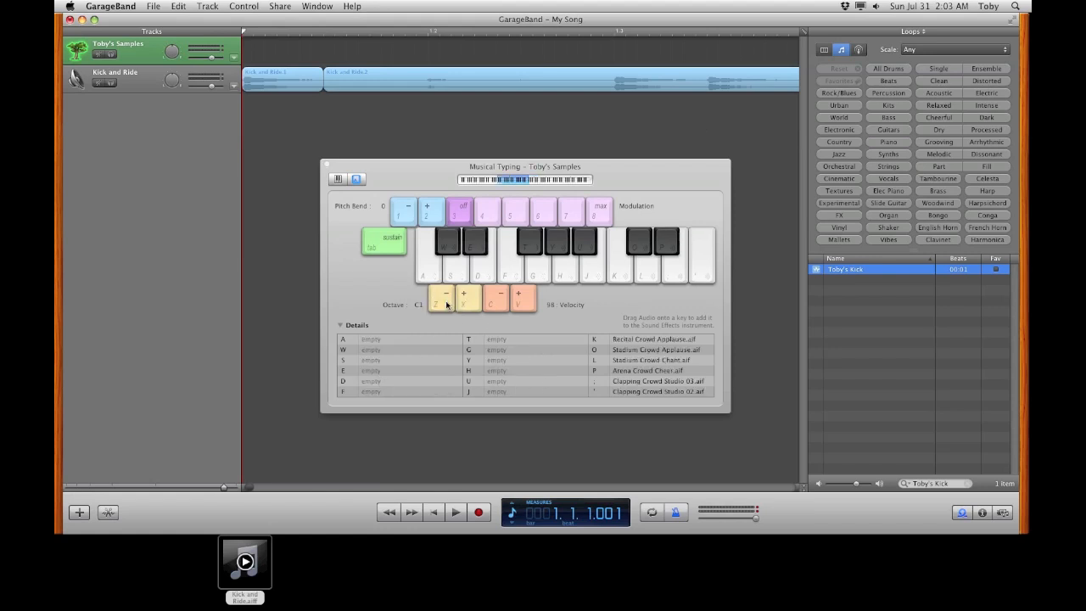